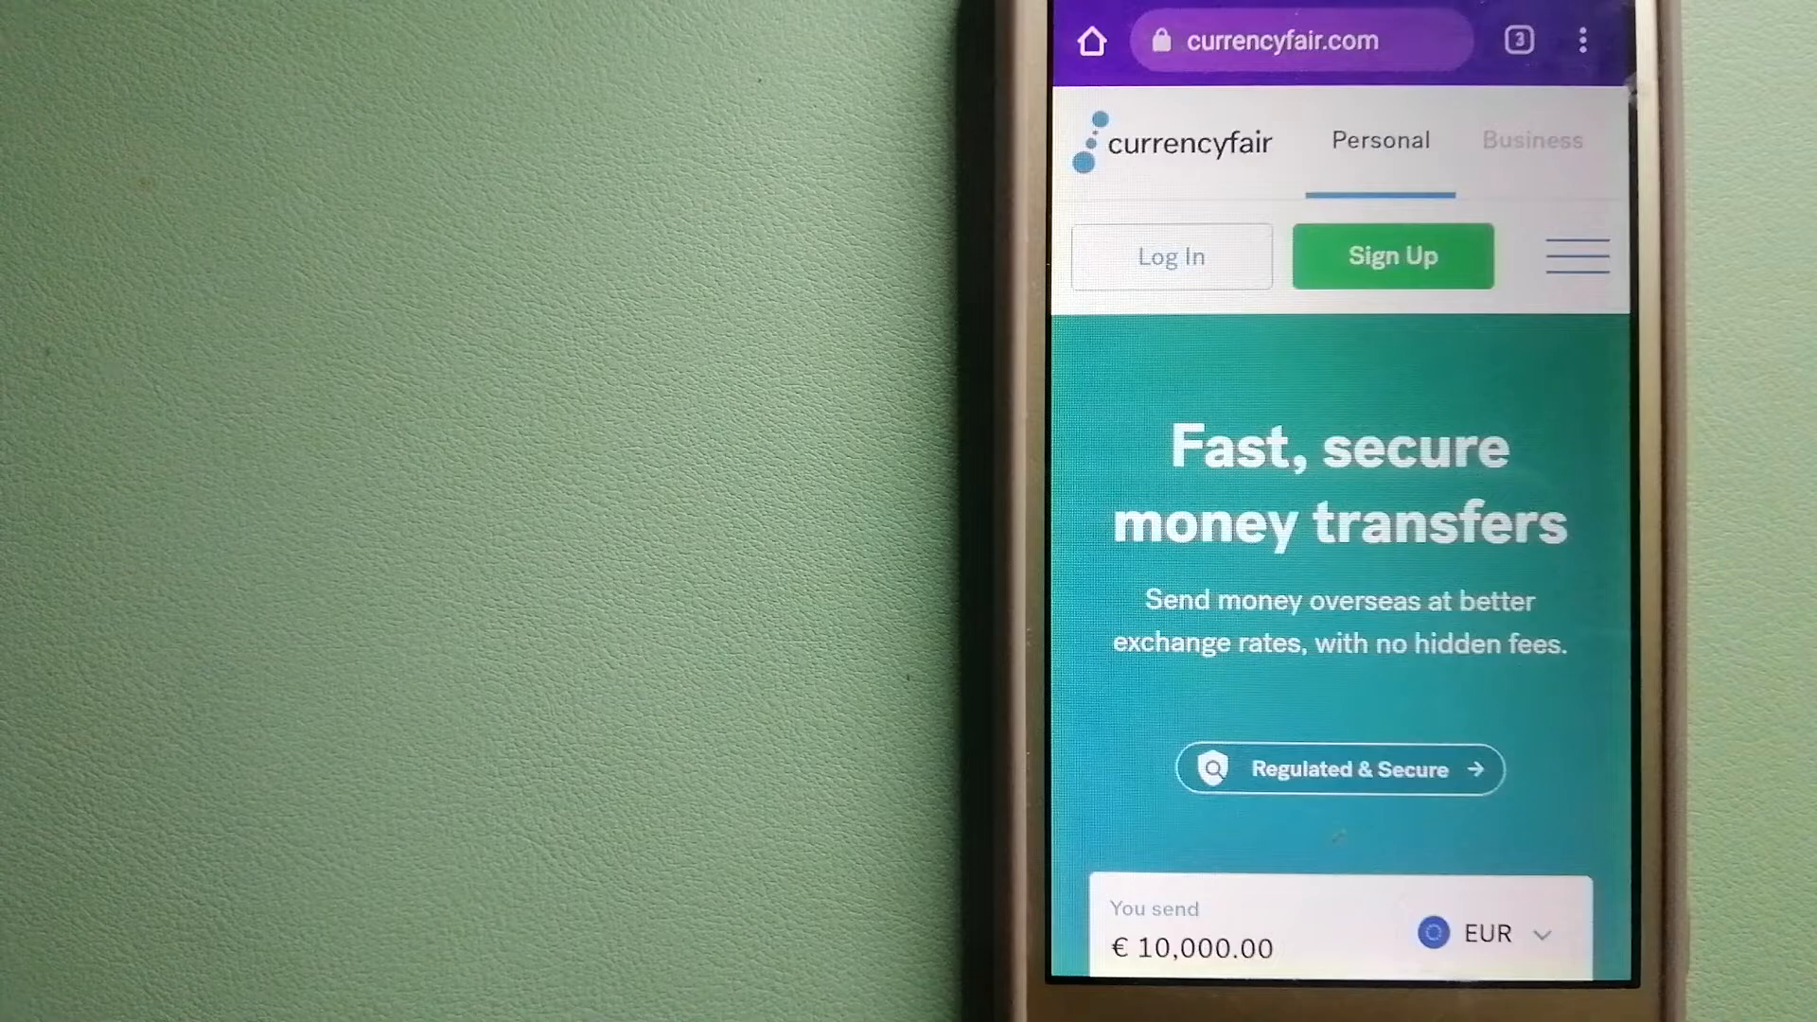
Switch from the XE converter tab to the Wise homepage tab showing a 1,000 USD send amount.
click(1516, 38)
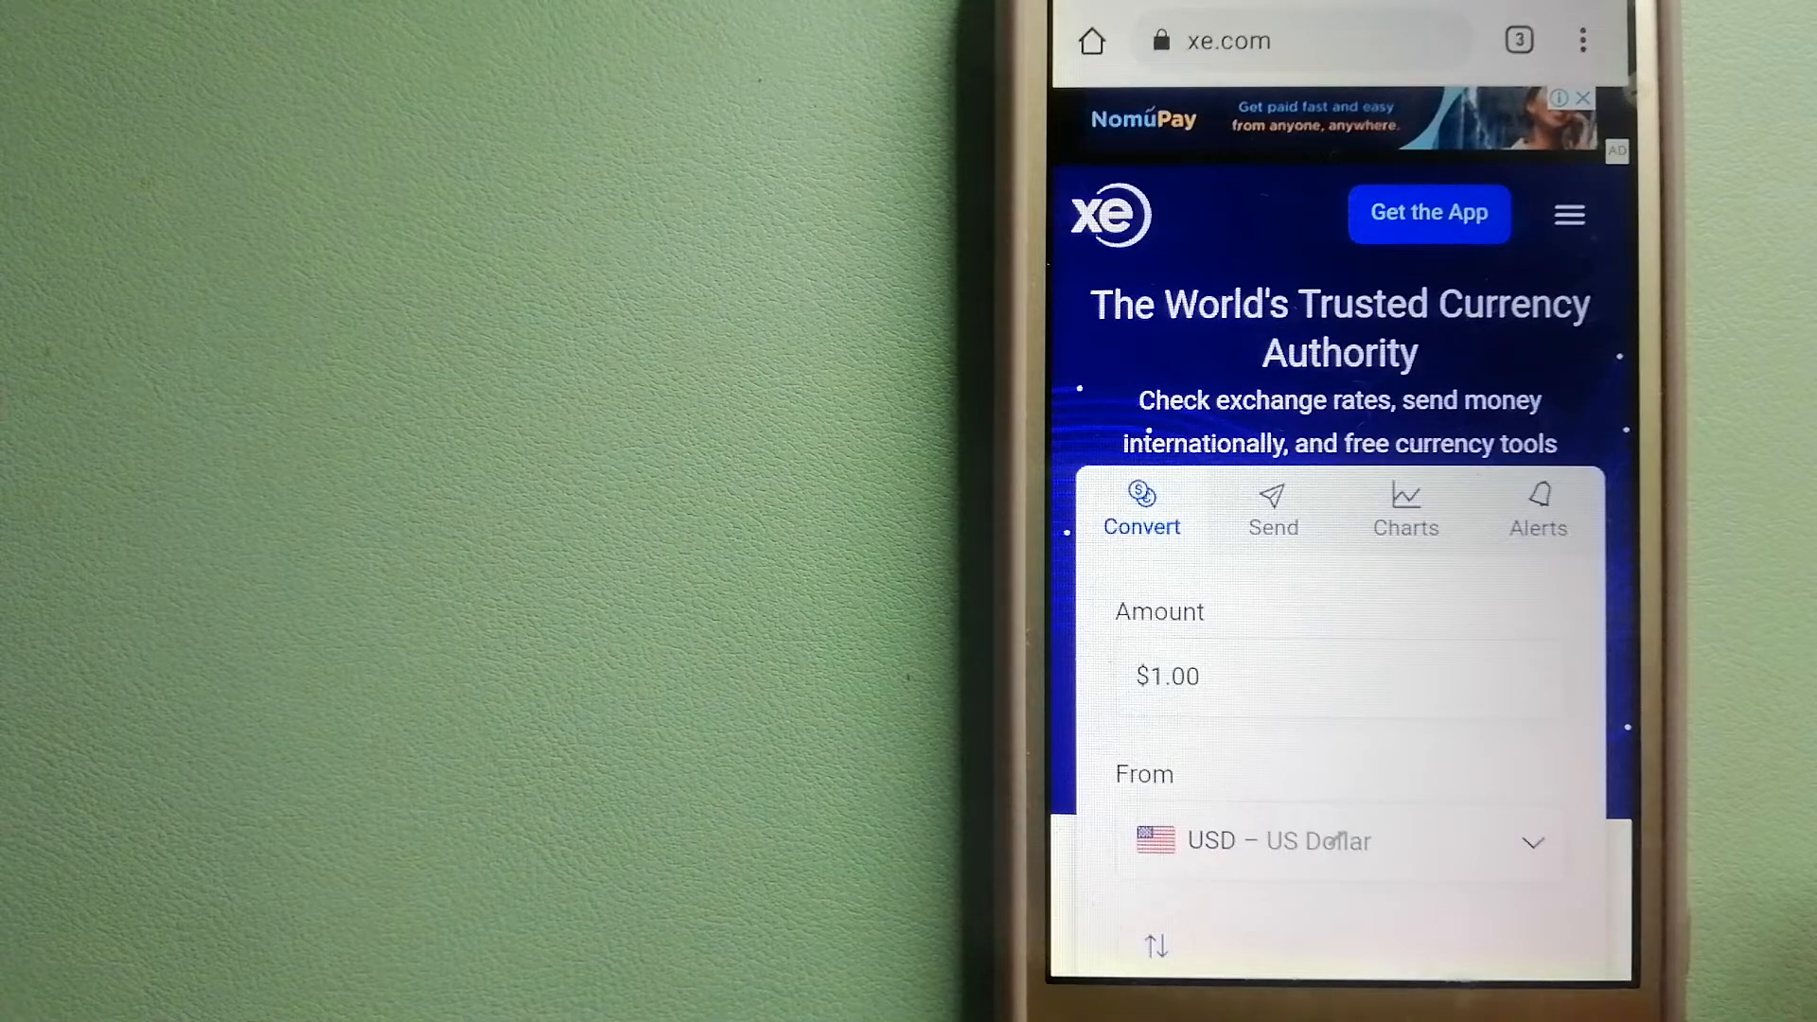
click(1517, 40)
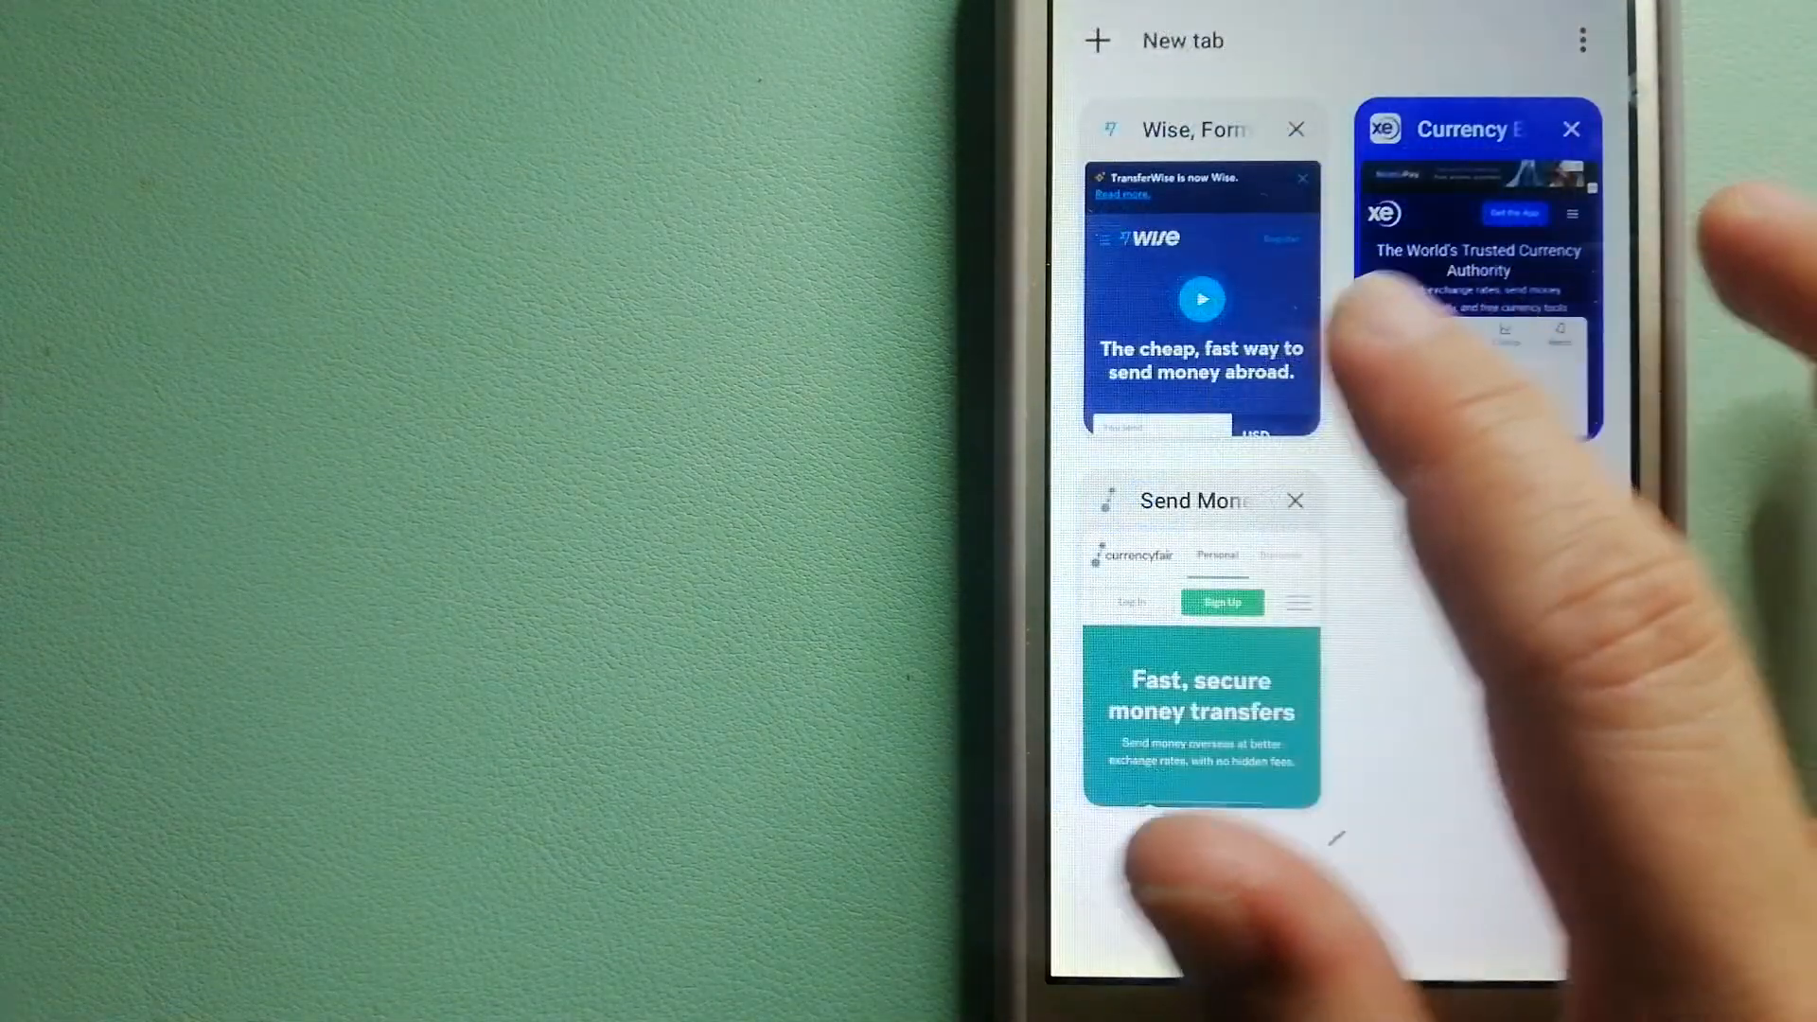
click(1199, 295)
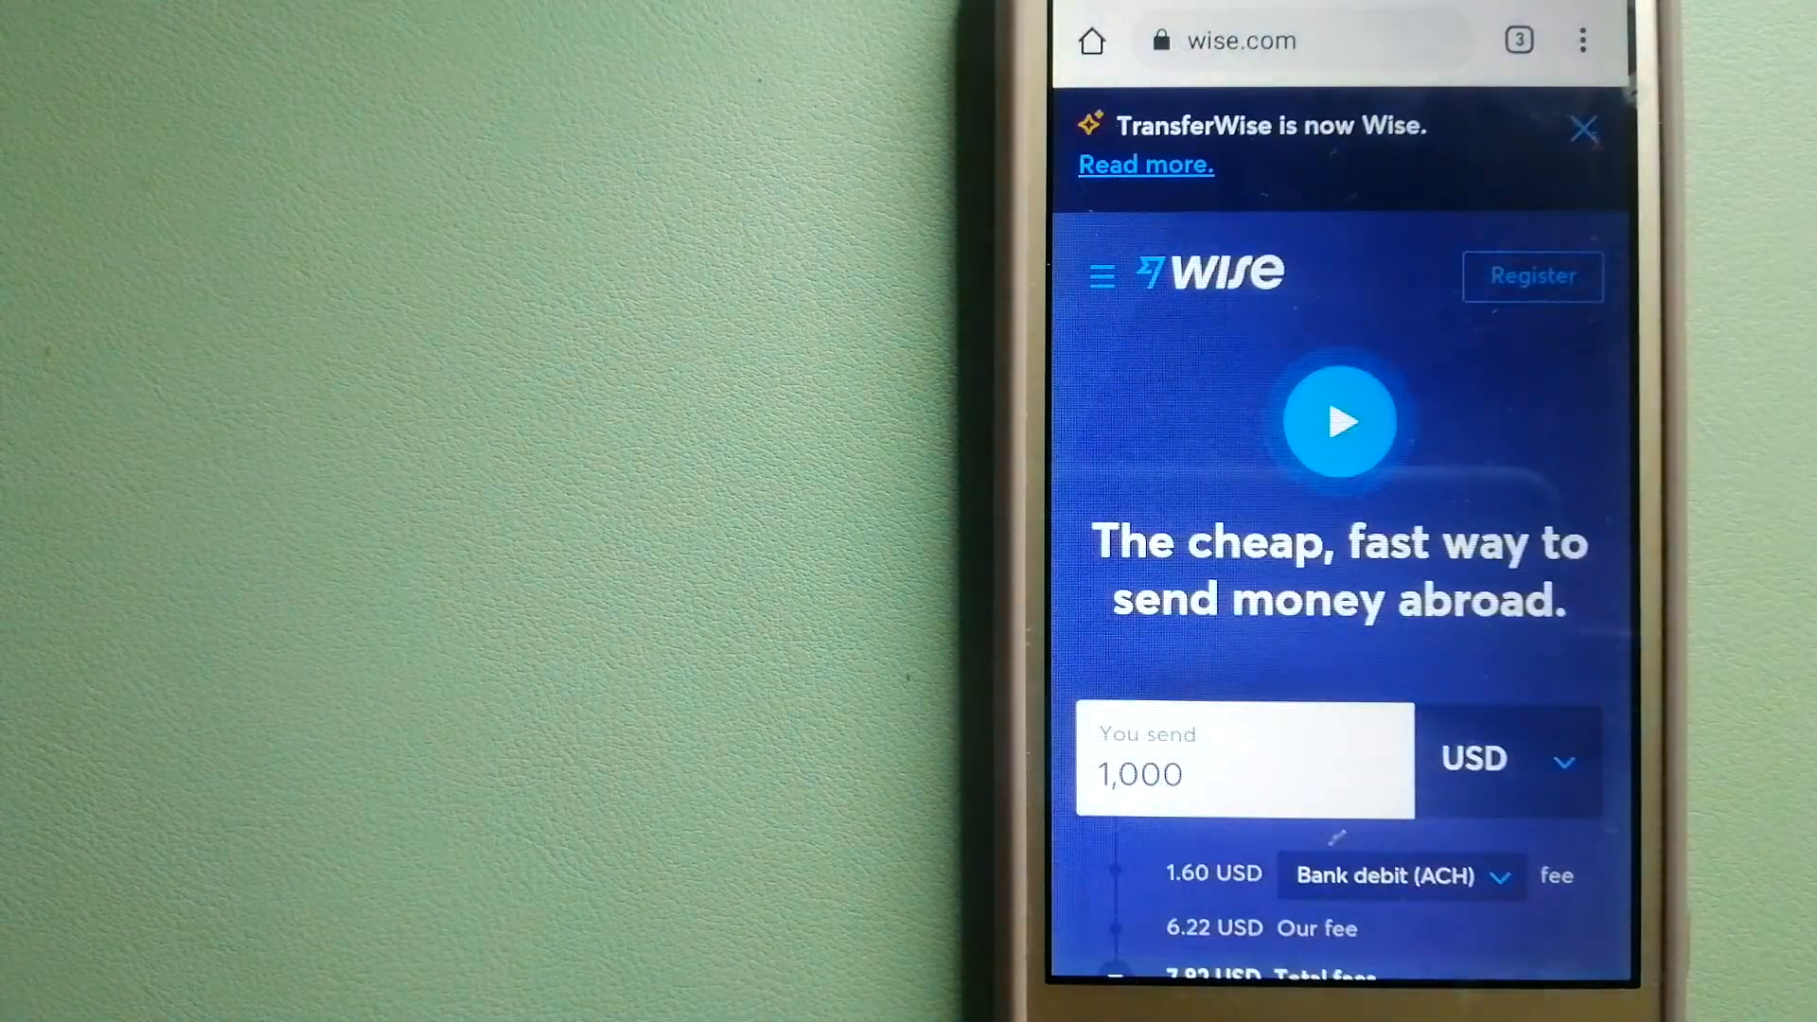